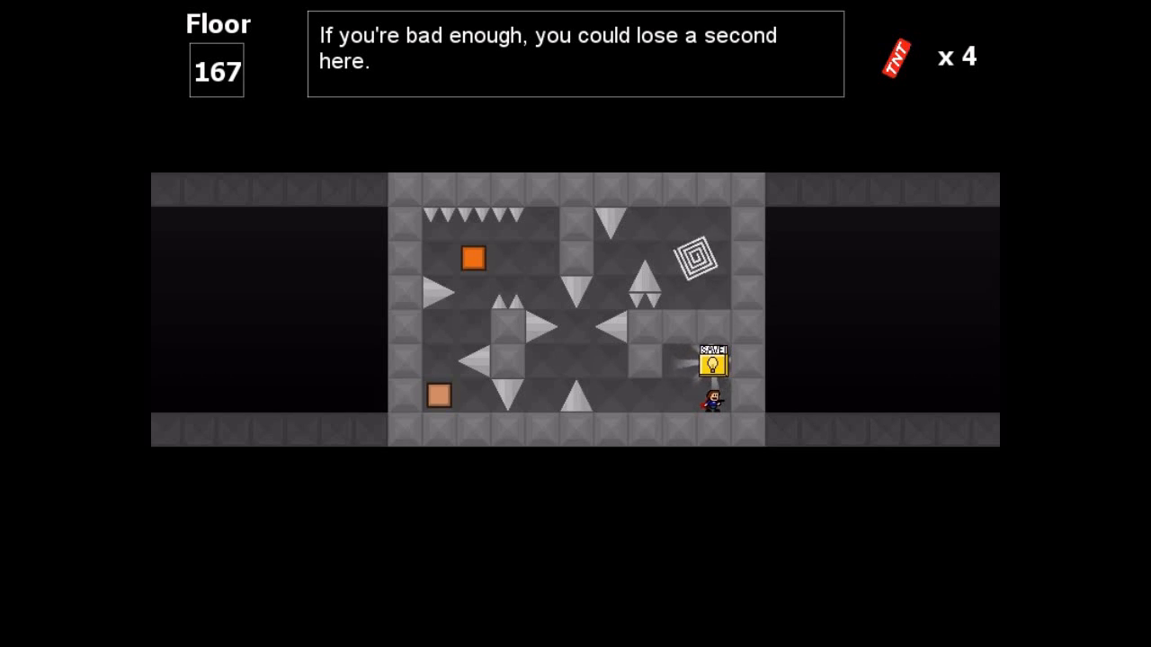
Step: Activate the box, weave past the spikes and enter the spiral exit to reach floor 166
{"action": "key", "text": "Left"}
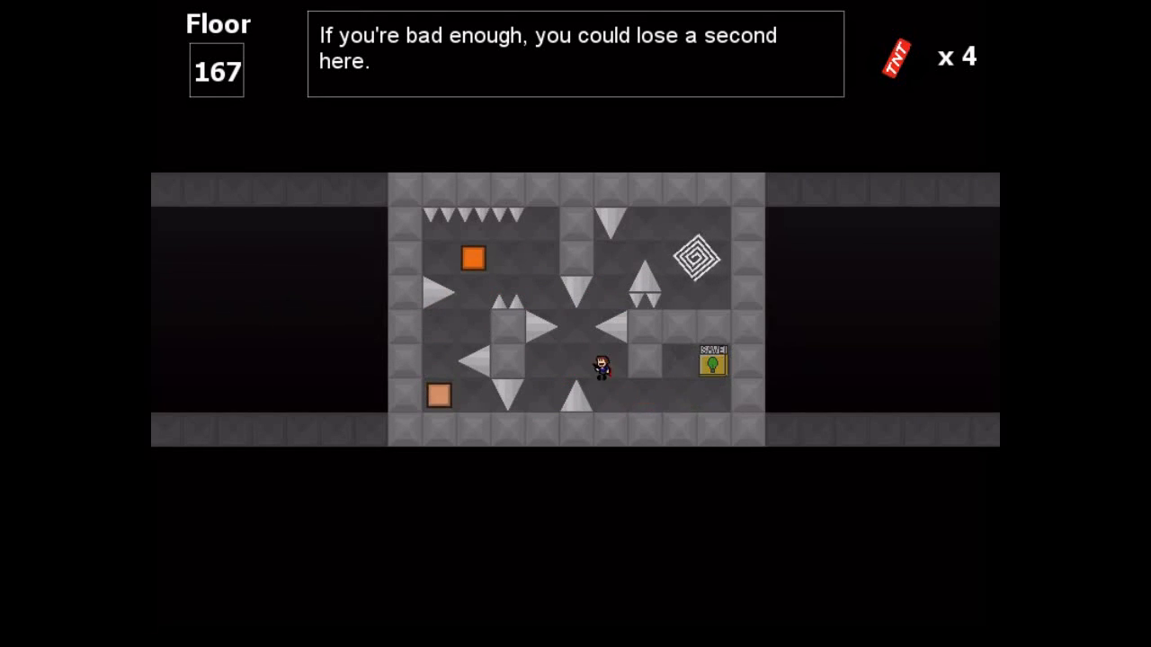
{"action": "key", "text": "Down"}
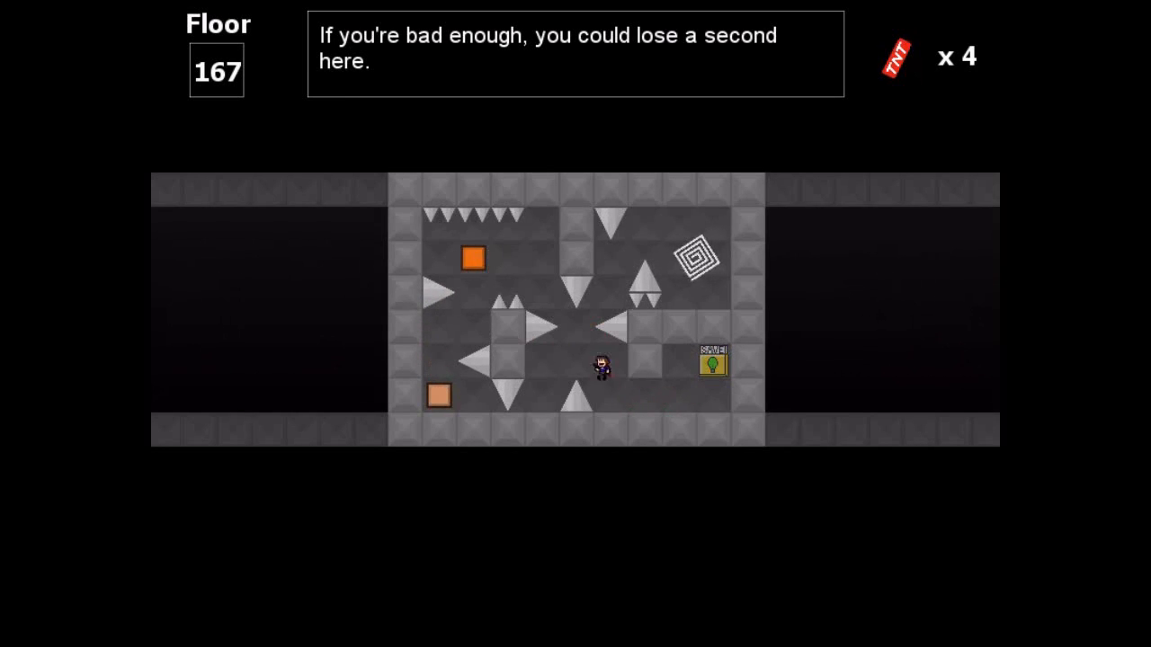
{"action": "key", "text": "Right"}
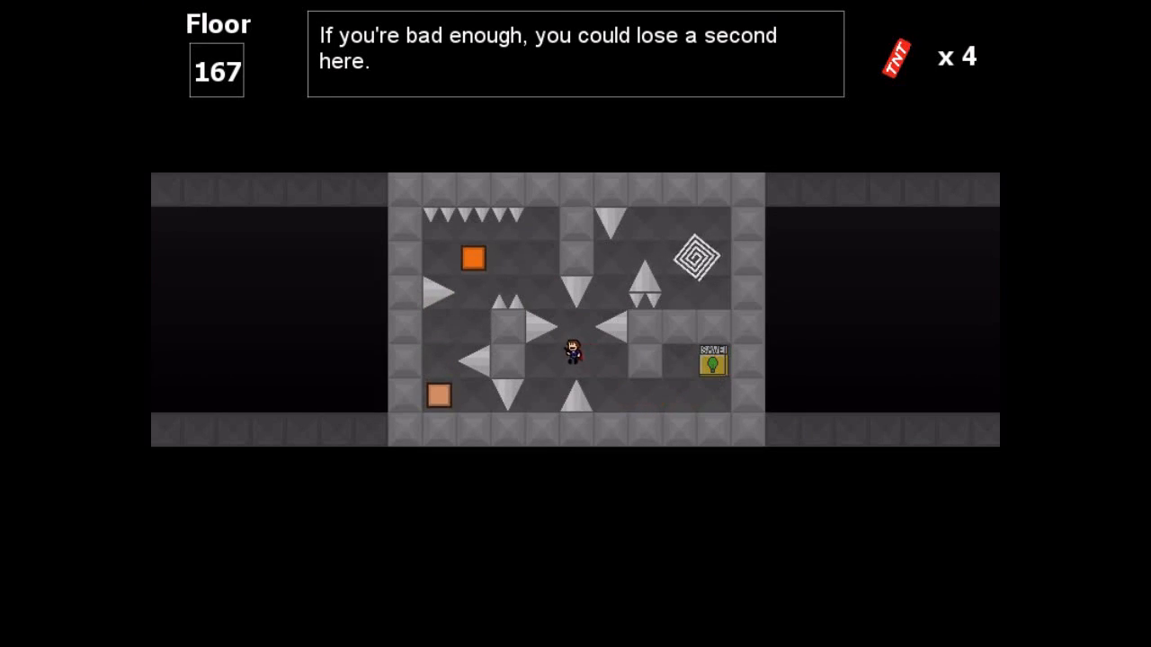
{"action": "key", "text": "Left"}
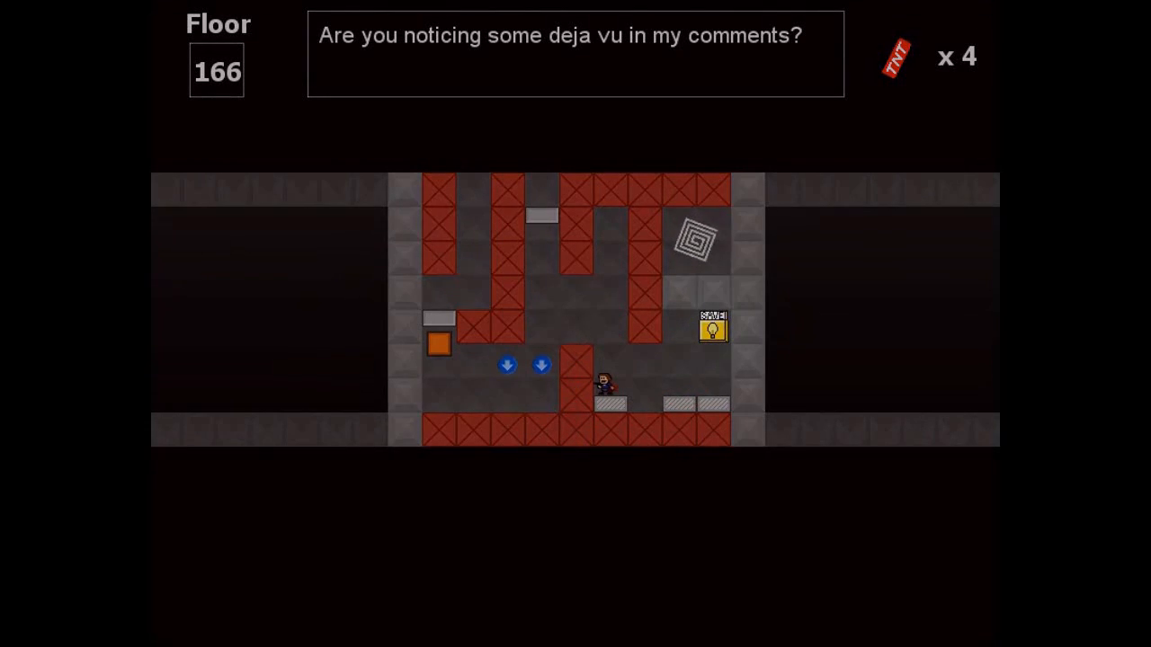
Step: Move through floor 166, retry with R after the Game Over, and reach floor 165
{"action": "key", "text": "right"}
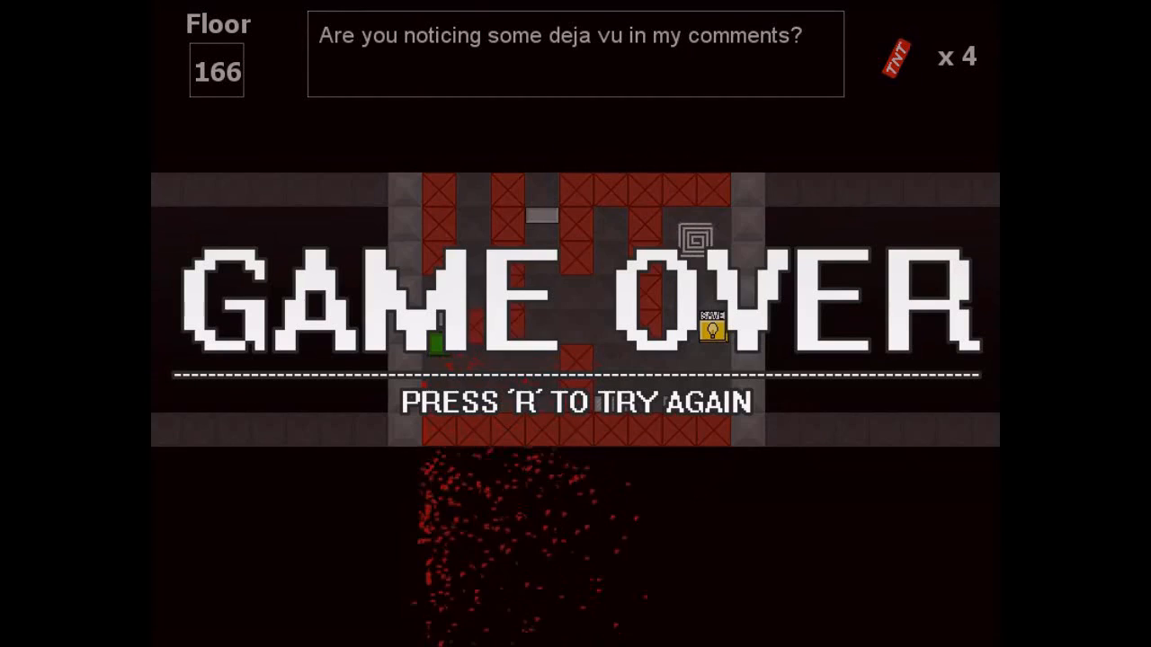
{"action": "key", "text": "r"}
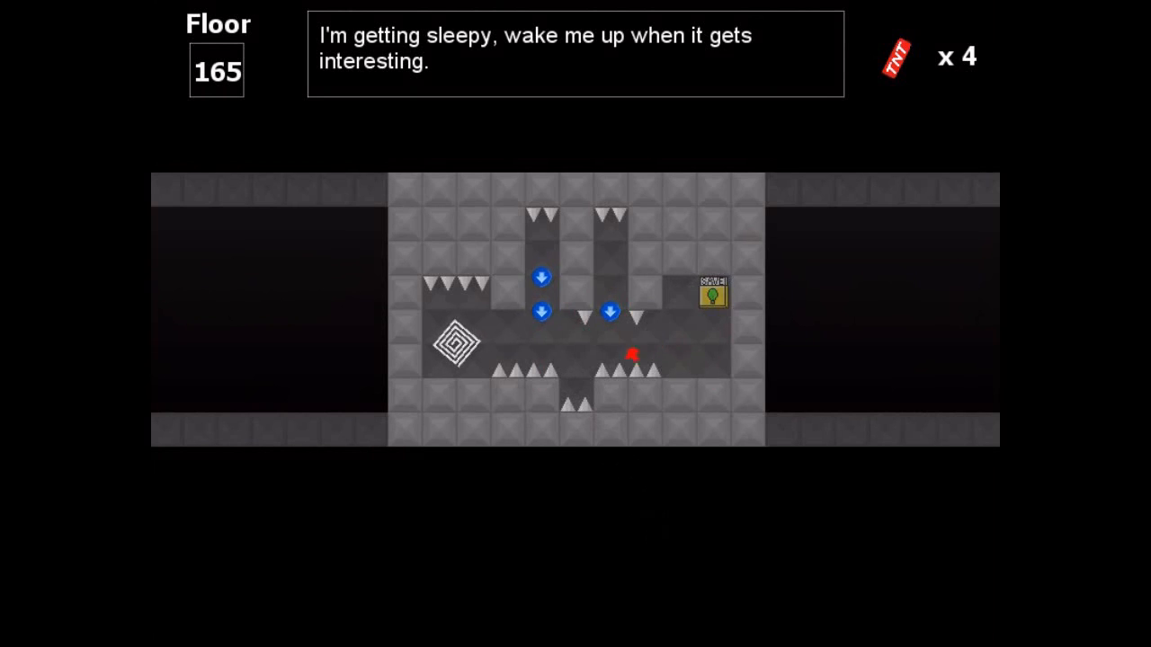
{"action": "key", "text": "Right"}
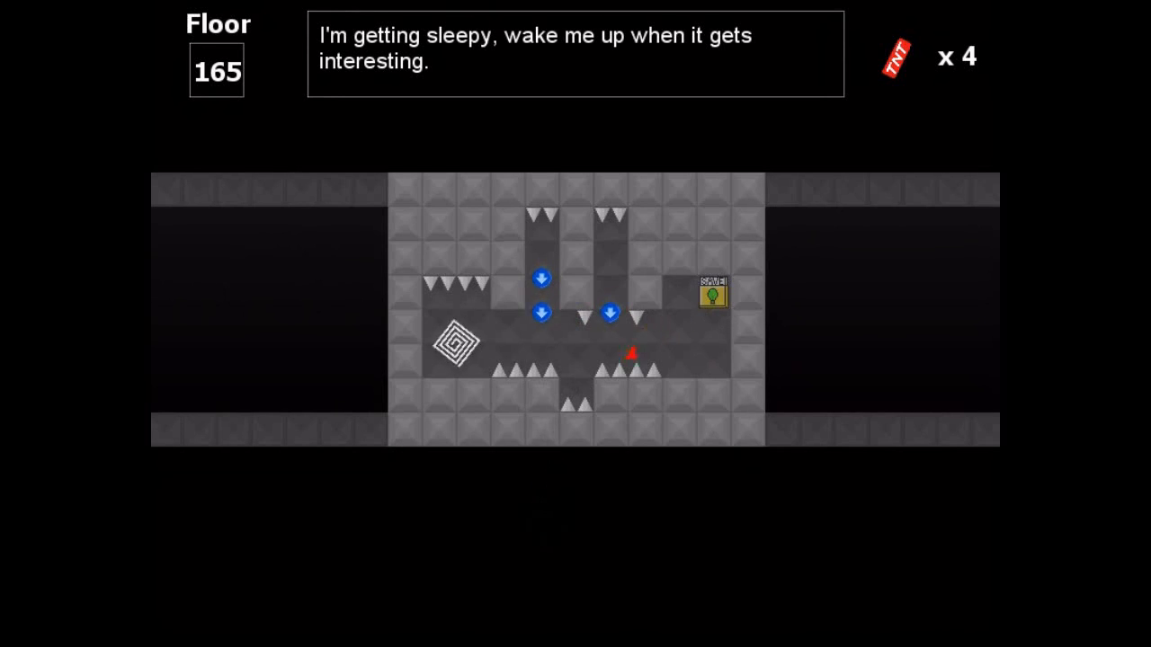
{"action": "key", "text": "Right"}
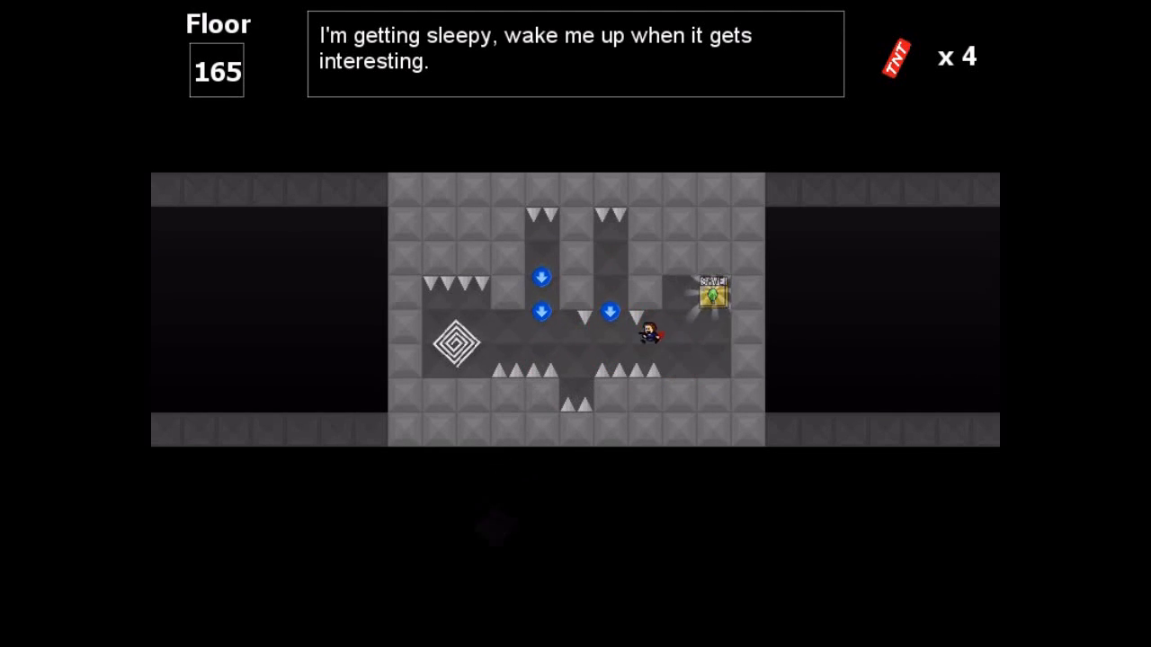
{"action": "key", "text": "right"}
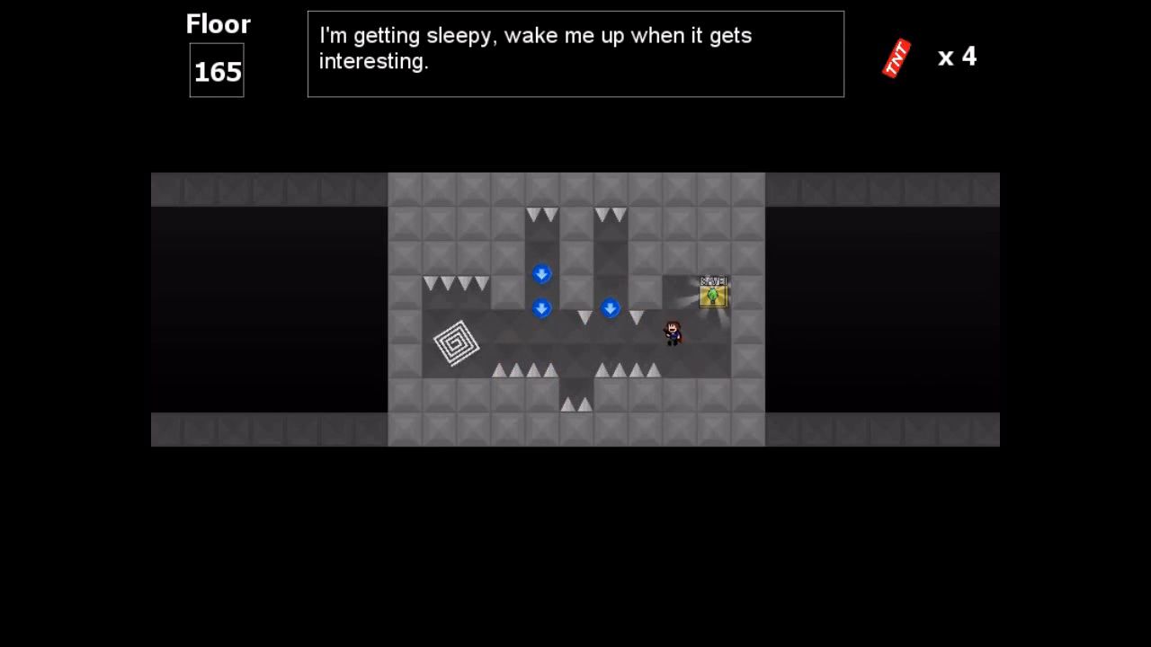
{"action": "key", "text": "Left"}
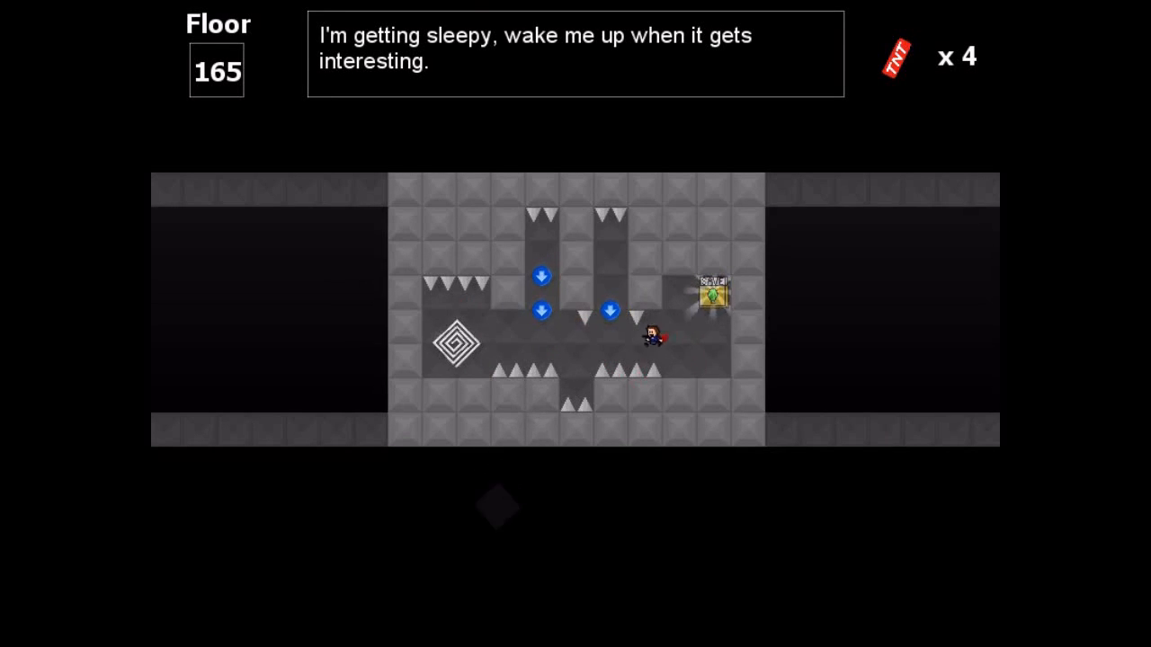
{"action": "key", "text": "Right"}
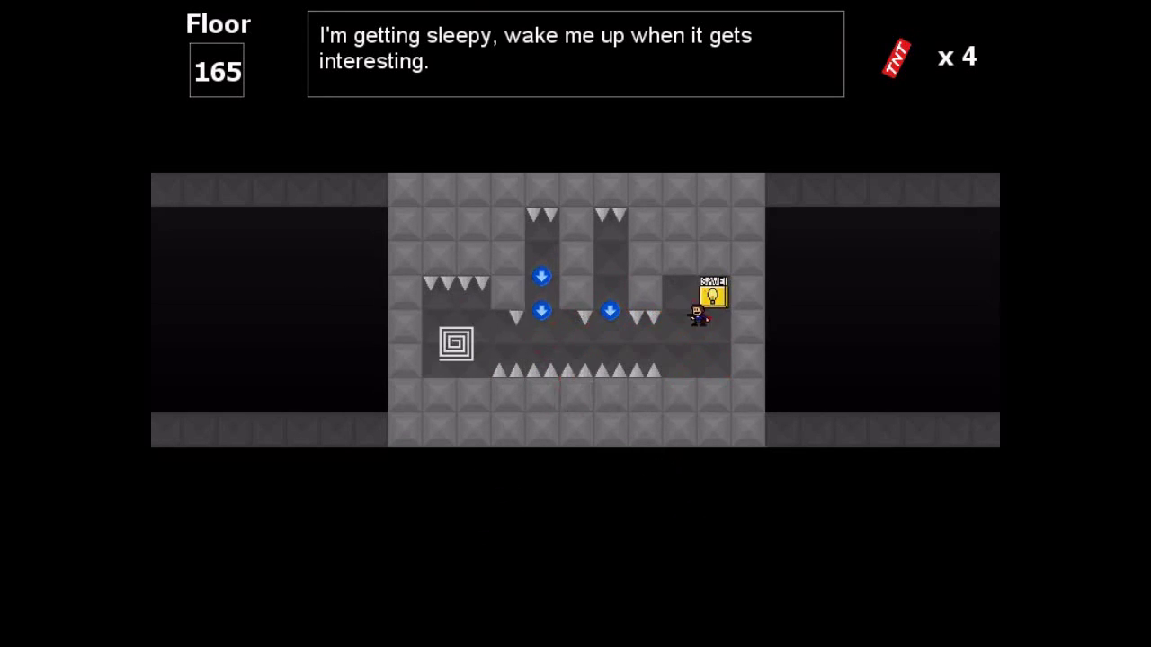
{"action": "key", "text": "Left"}
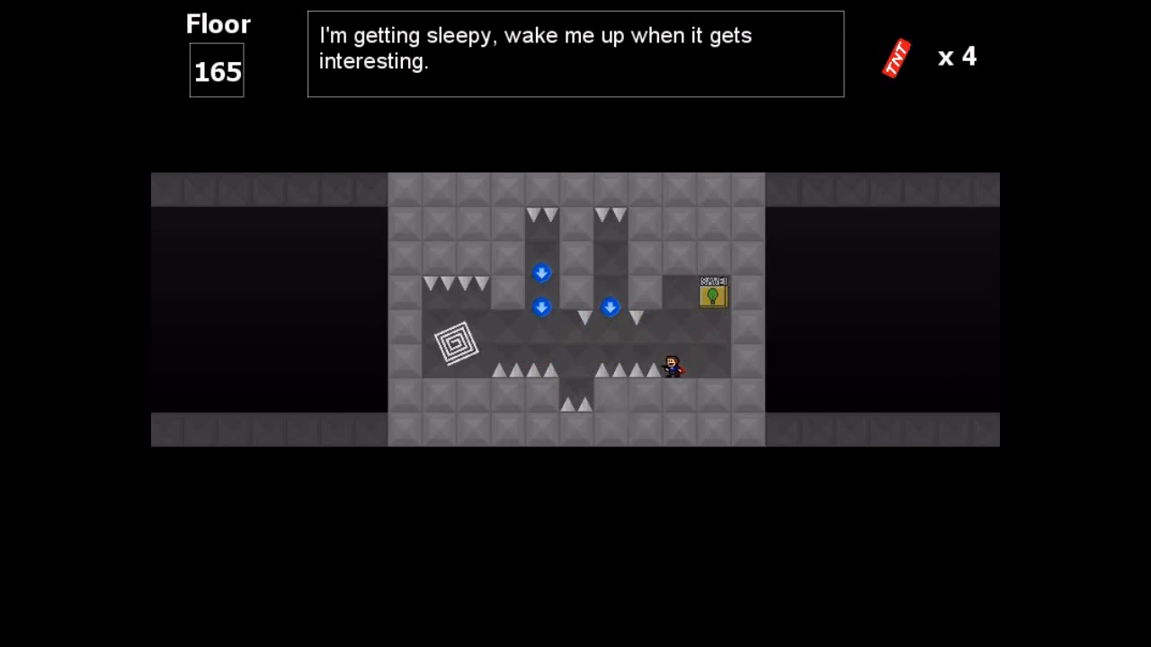
{"action": "key", "text": "Right"}
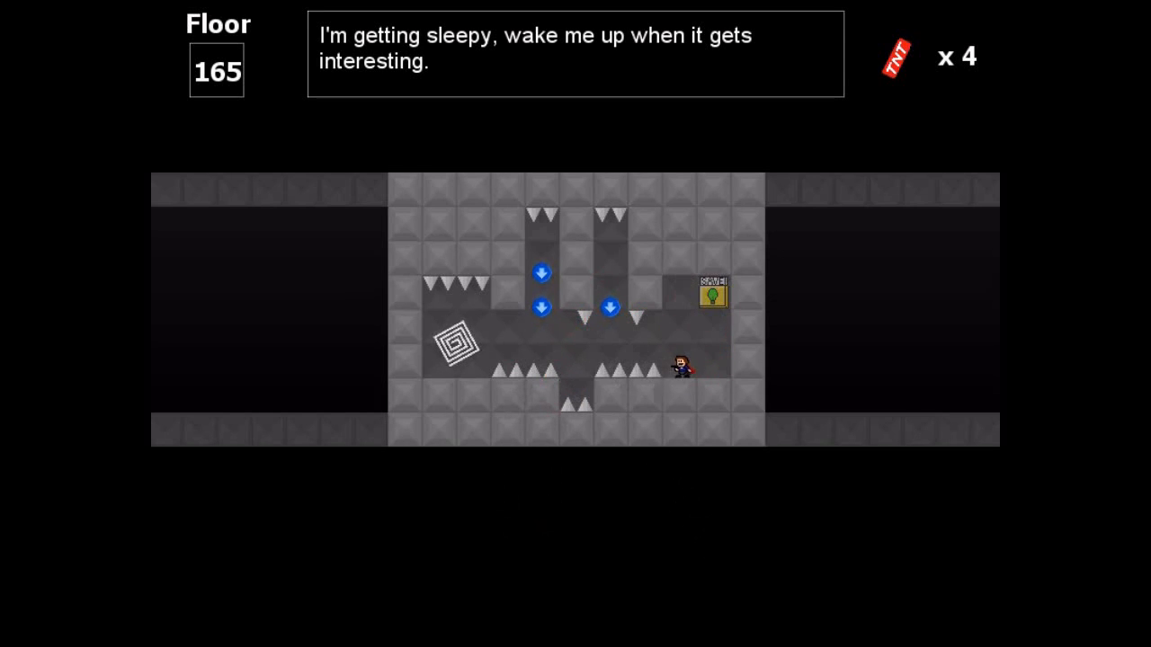
{"action": "key", "text": "Left"}
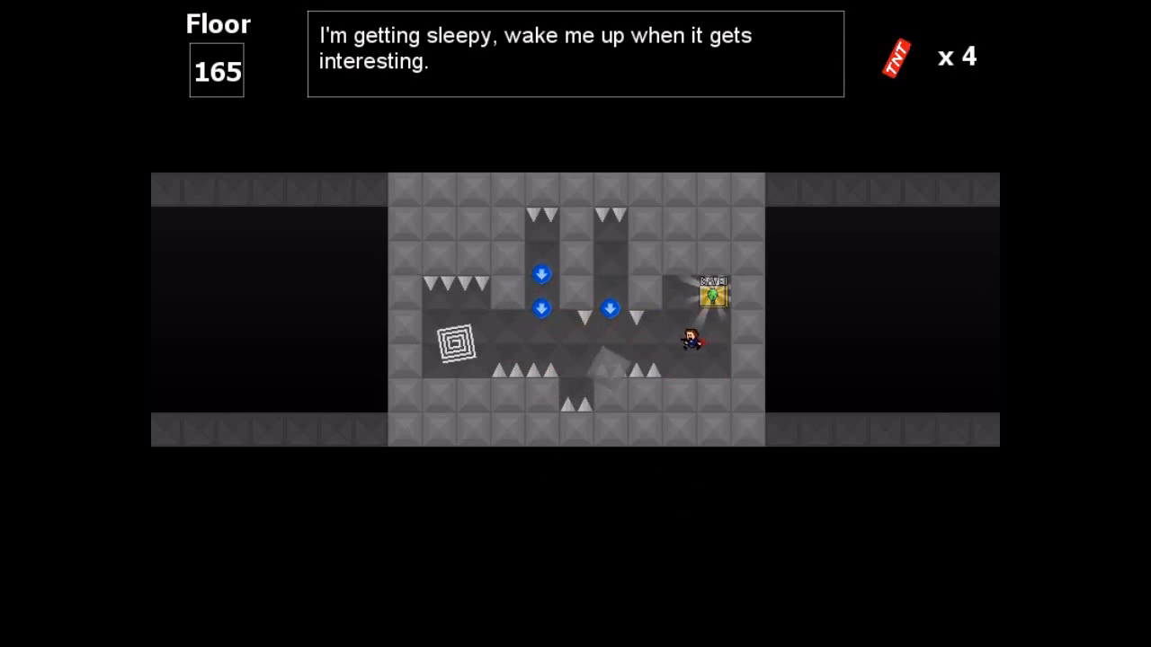
{"action": "key", "text": "Left"}
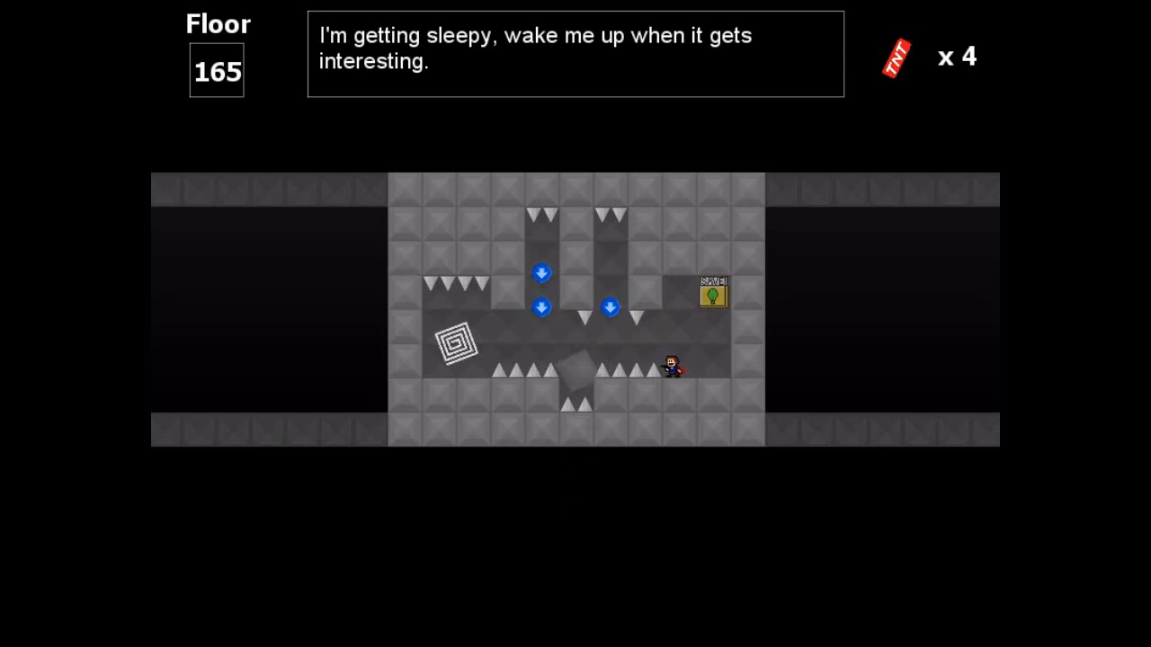
{"action": "key", "text": "Left"}
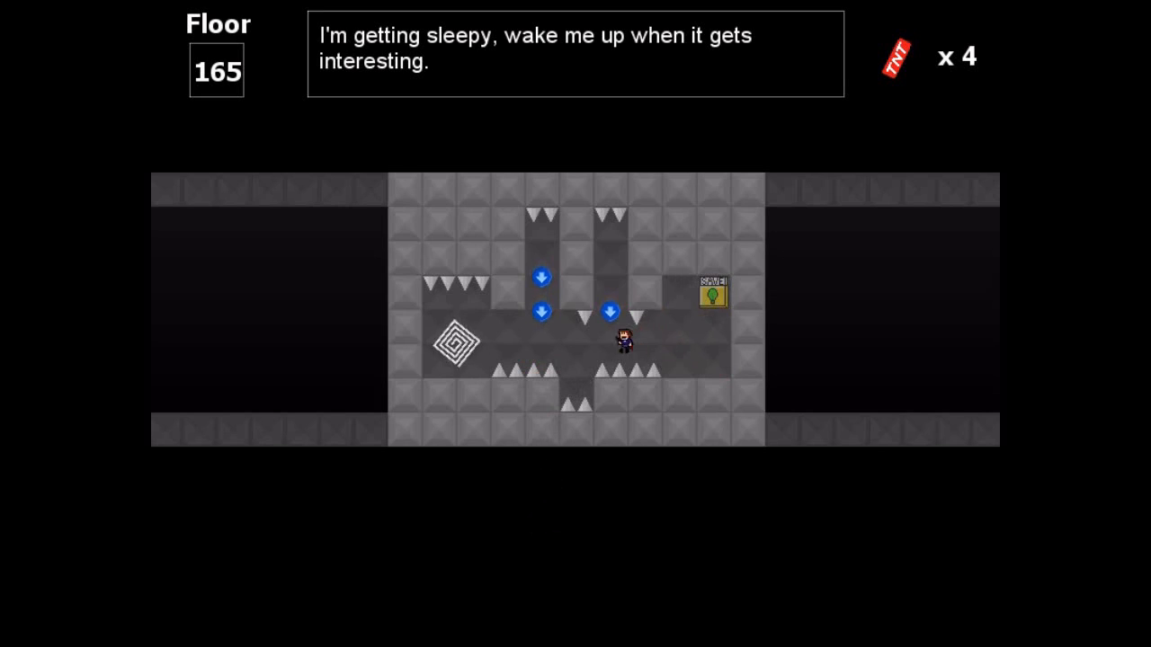
{"action": "key", "text": "right"}
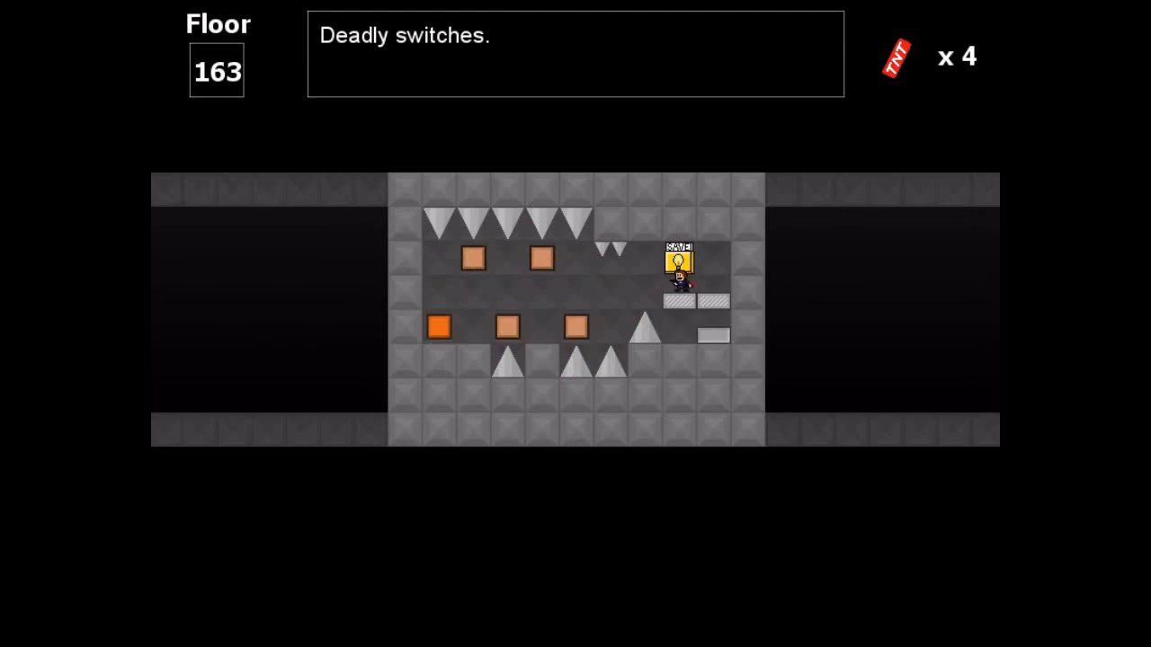
Step: Cross floor 163 to its exit spiral and land on floor 162 beside the sparking box
{"action": "key", "text": "Left"}
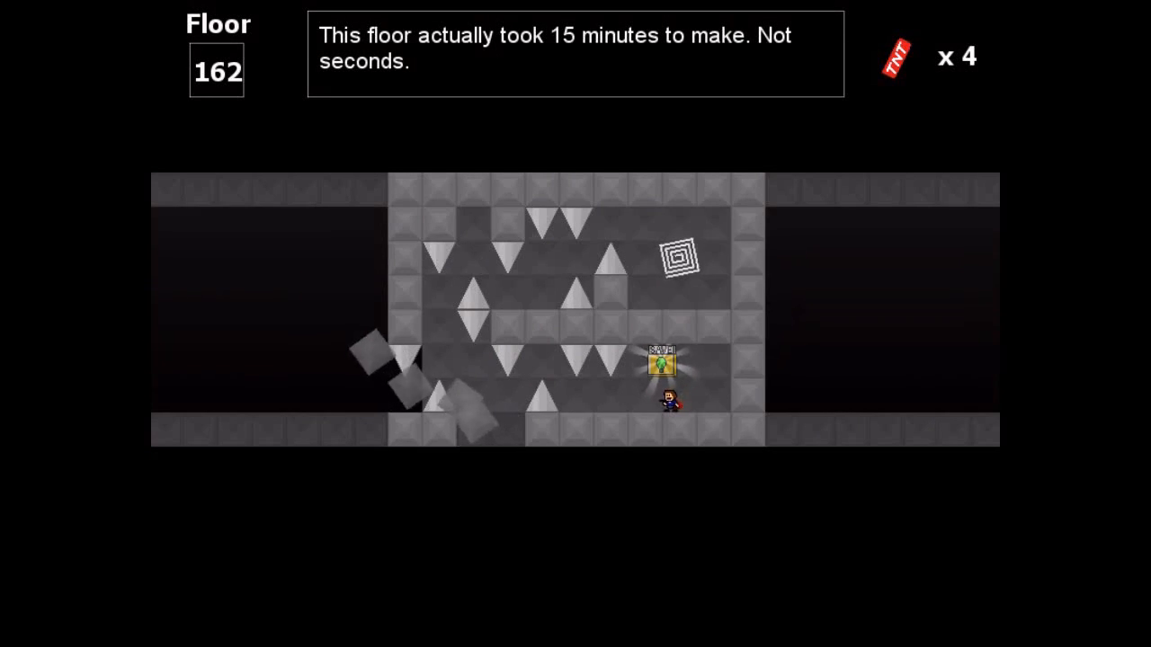
Step: Drop past the spikes on floor 162 and run along the bottom to the treasure chest
{"action": "key", "text": "Left"}
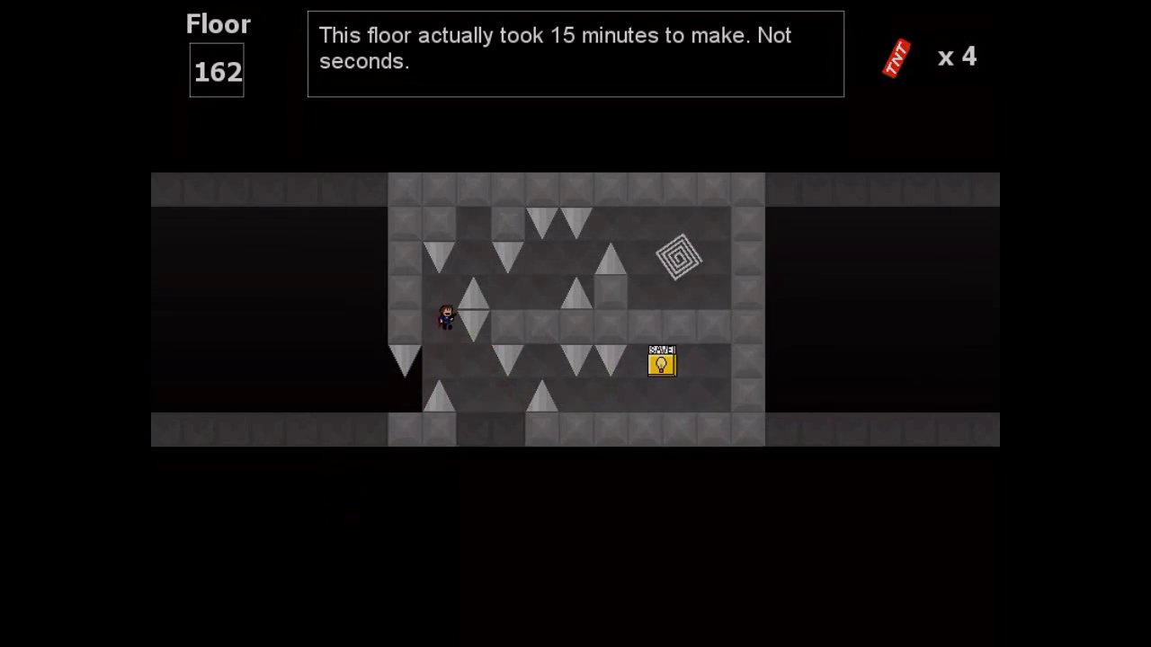
{"action": "key", "text": "Right"}
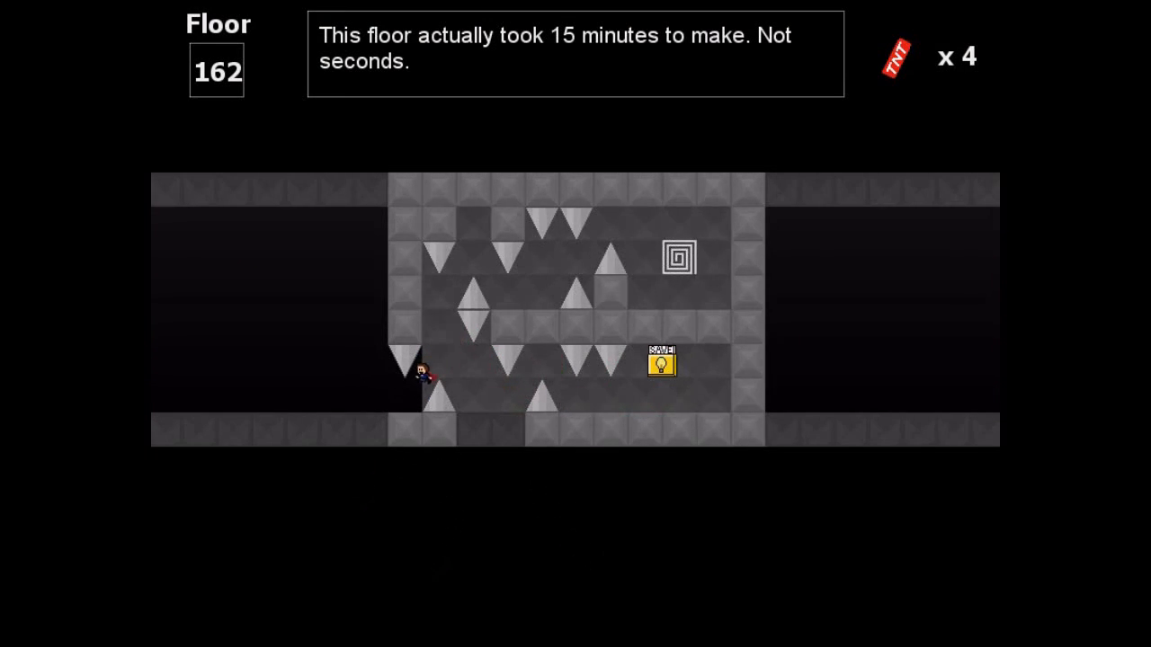
{"action": "key", "text": "Right"}
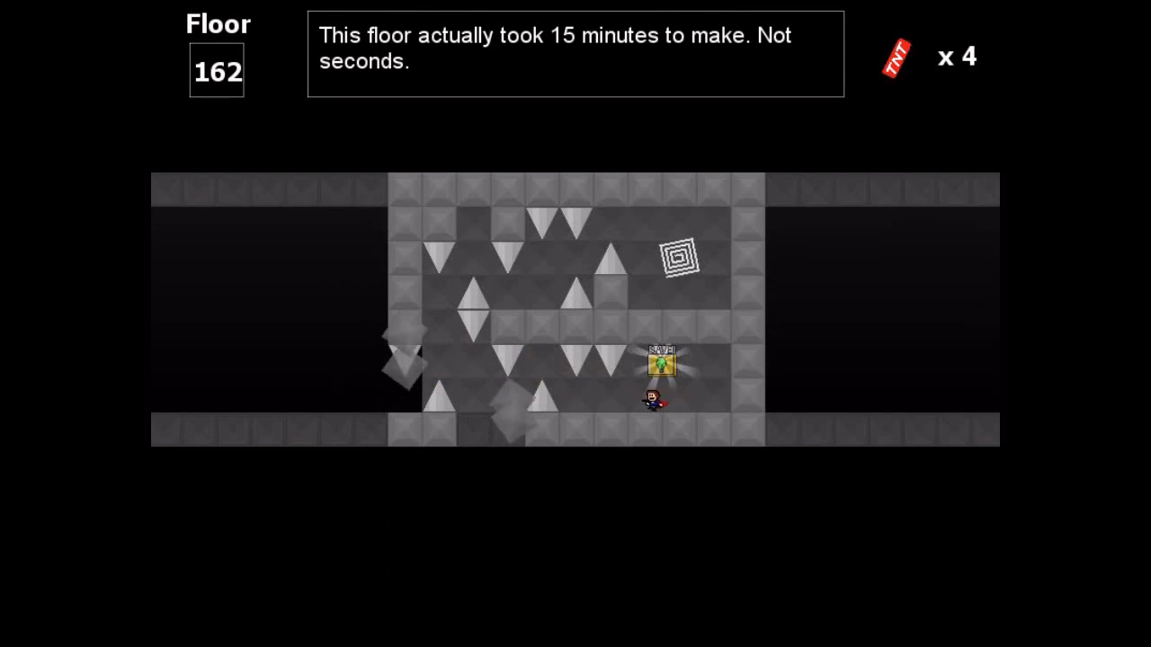
Step: Jump between the spikes again and reach the treasure chest a second time
{"action": "key", "text": "Left"}
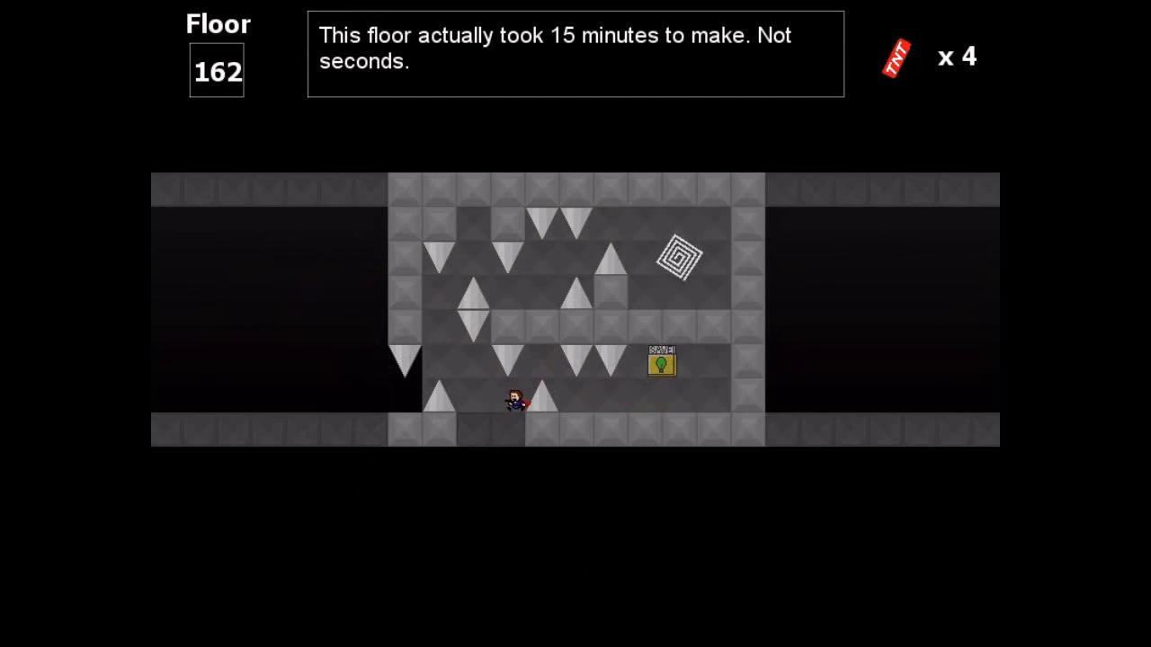
{"action": "key", "text": "right"}
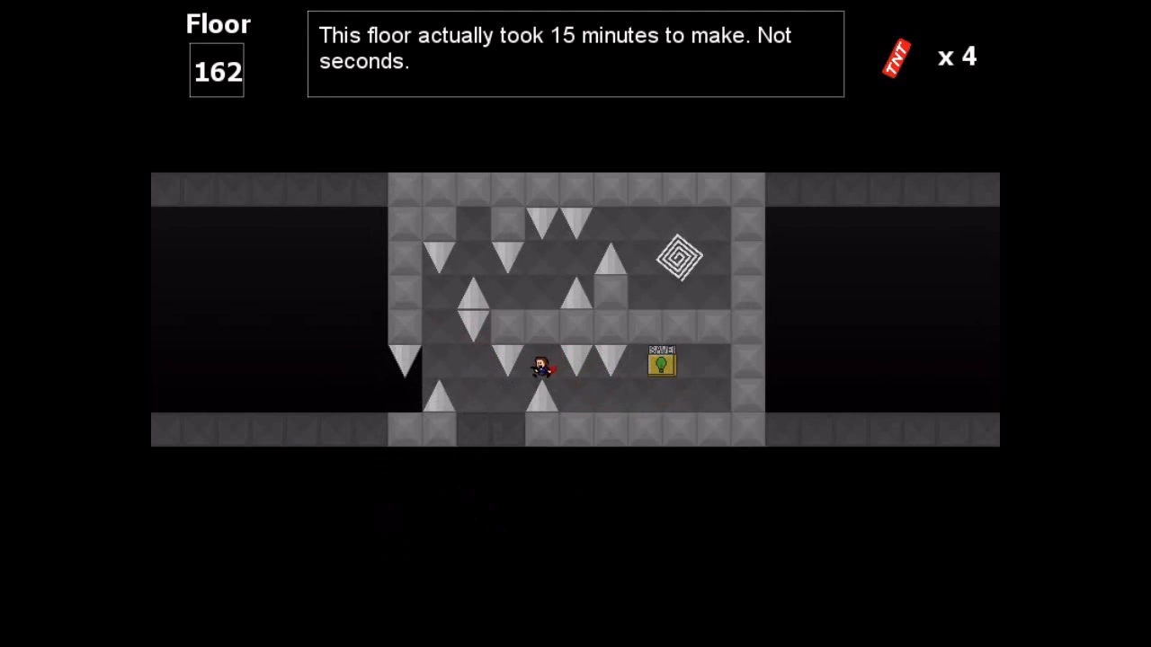
{"action": "key", "text": "Left"}
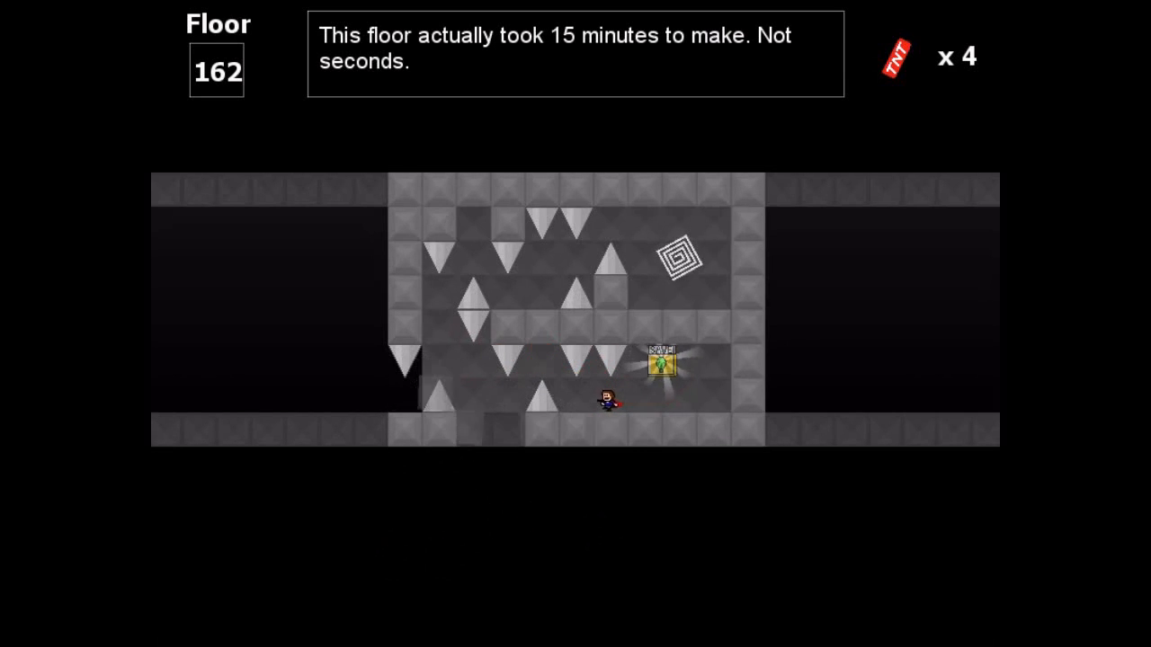
Step: Hop over the lower spike, open the chest once more and set the wall blocks crumbling
{"action": "key", "text": "Left"}
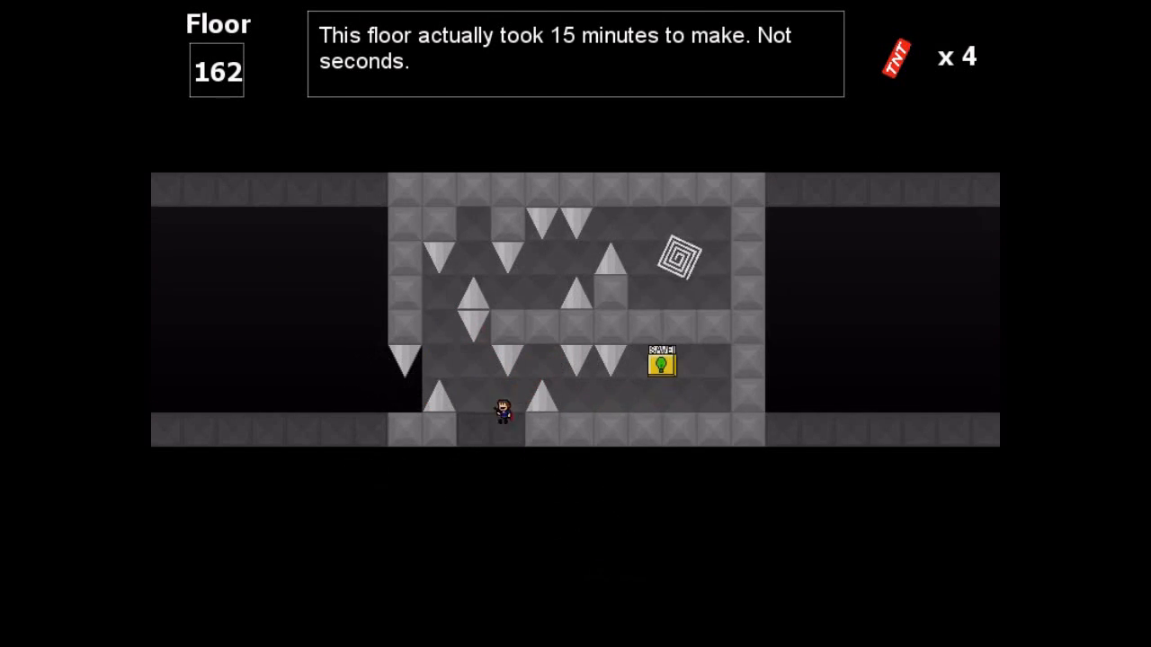
{"action": "key", "text": "Right"}
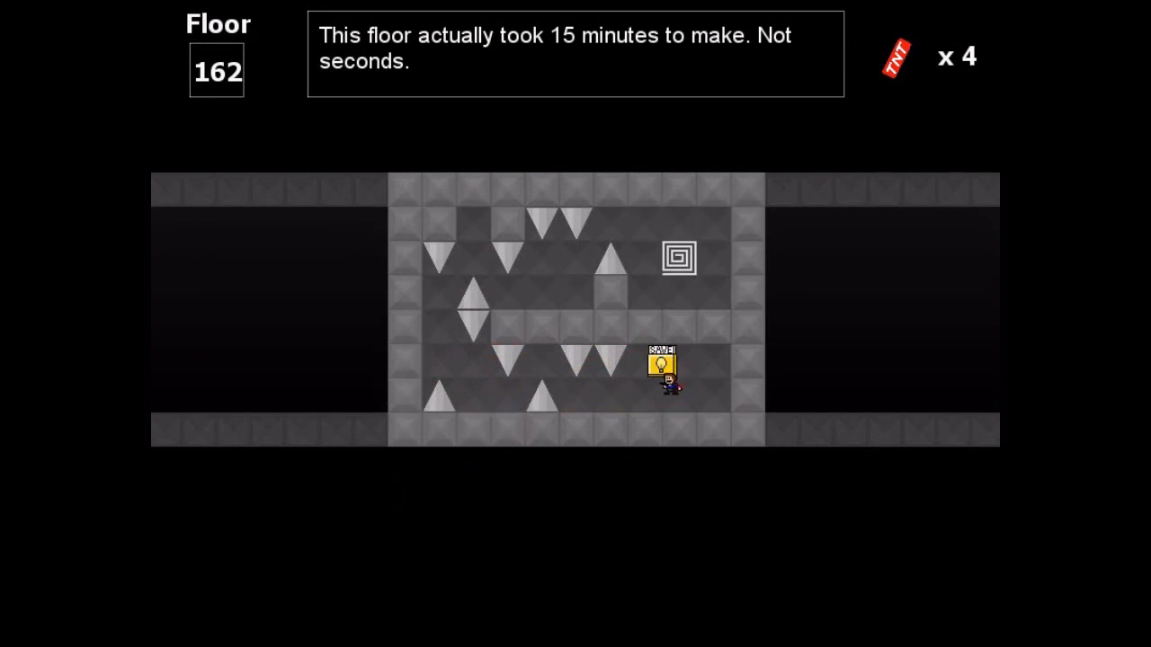
{"action": "key", "text": "Left"}
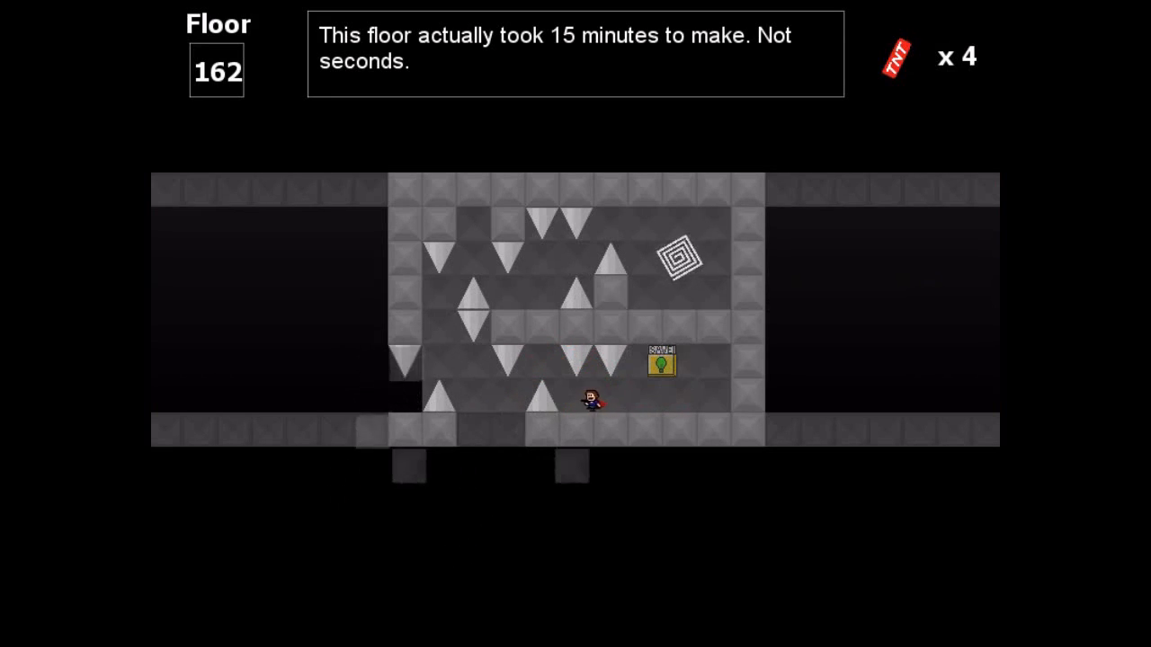
{"action": "key", "text": "Left"}
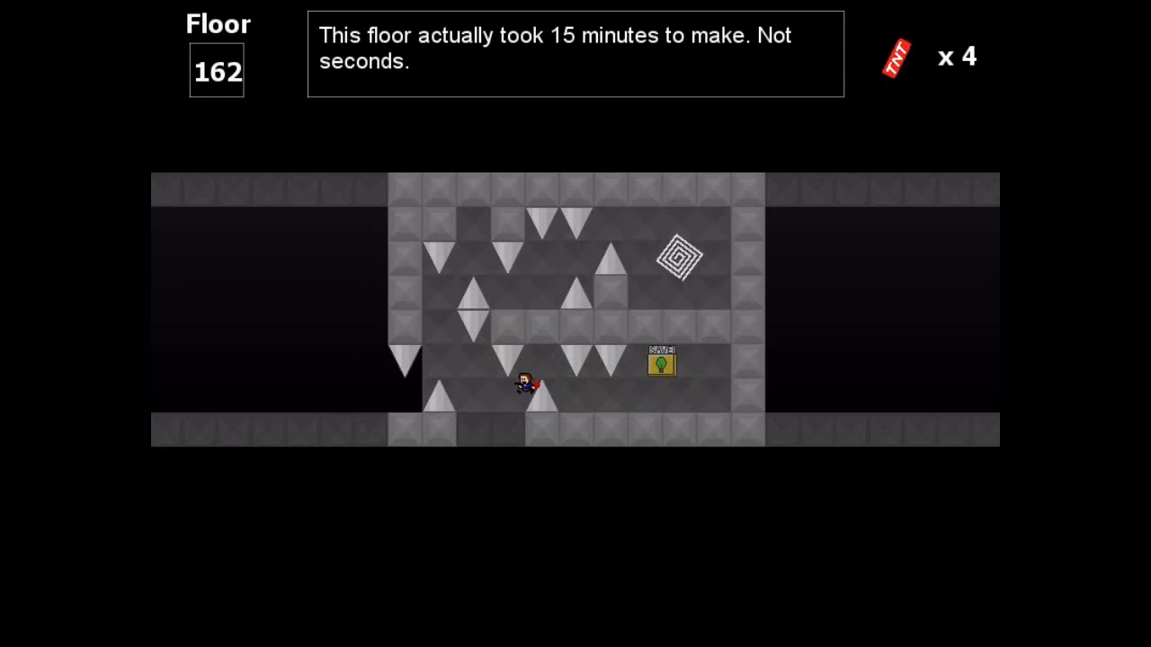
{"action": "key", "text": "Right"}
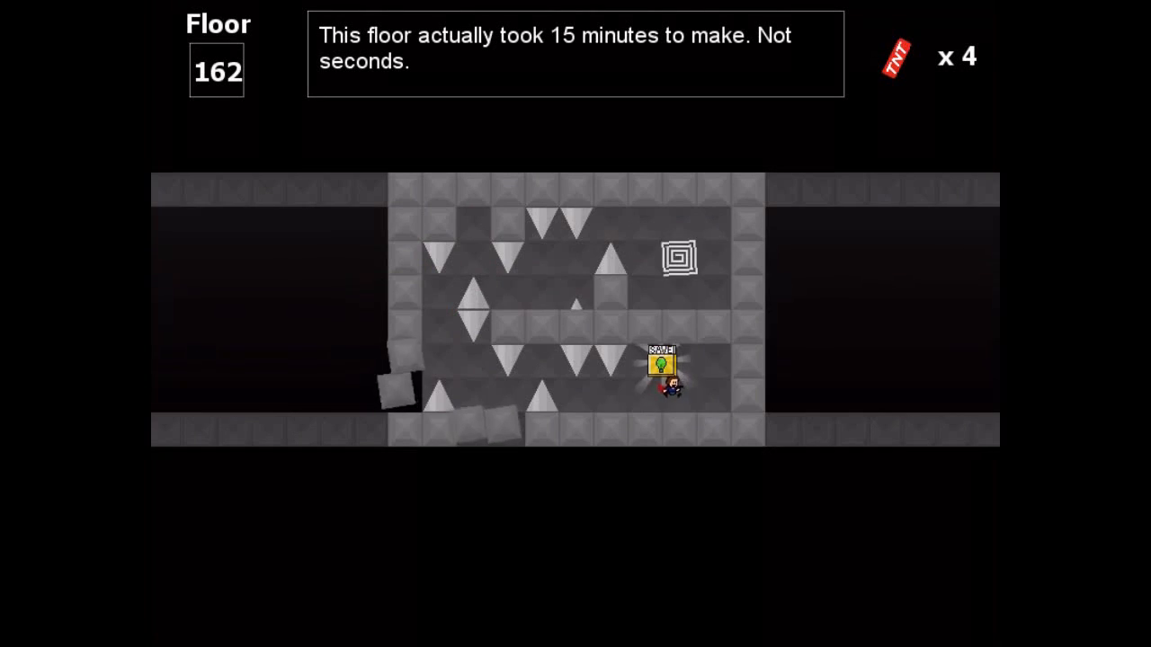
Step: Reach the exit spirals on floors 162 through 160 and arrive on floor 159
{"action": "key", "text": "Left"}
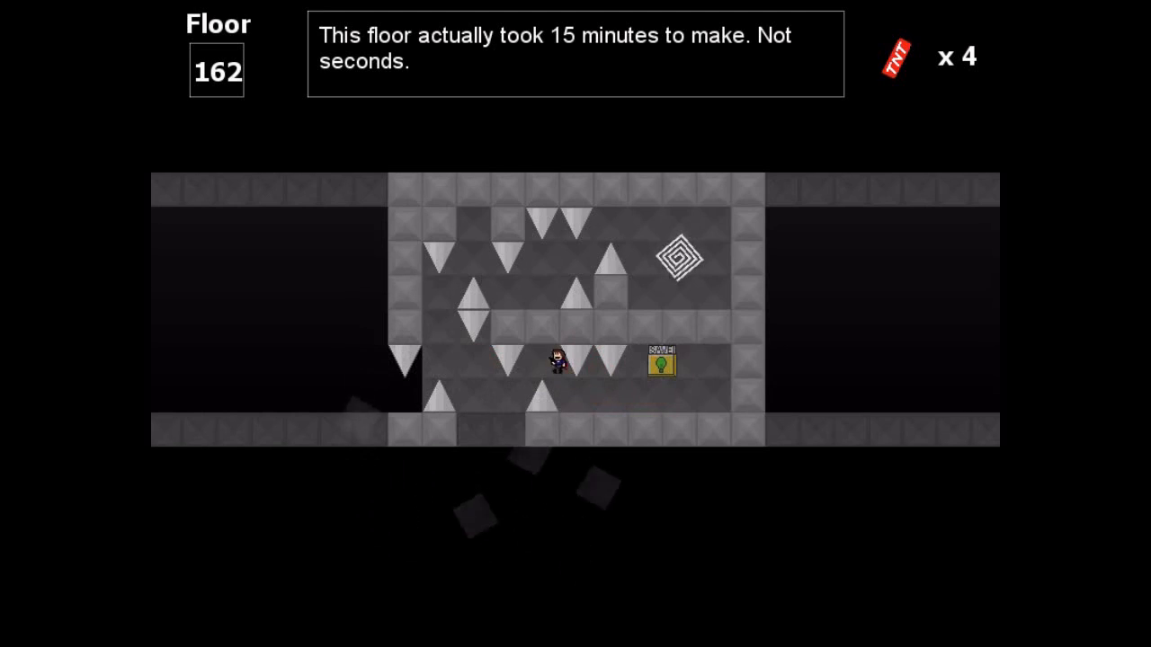
{"action": "key", "text": "Left"}
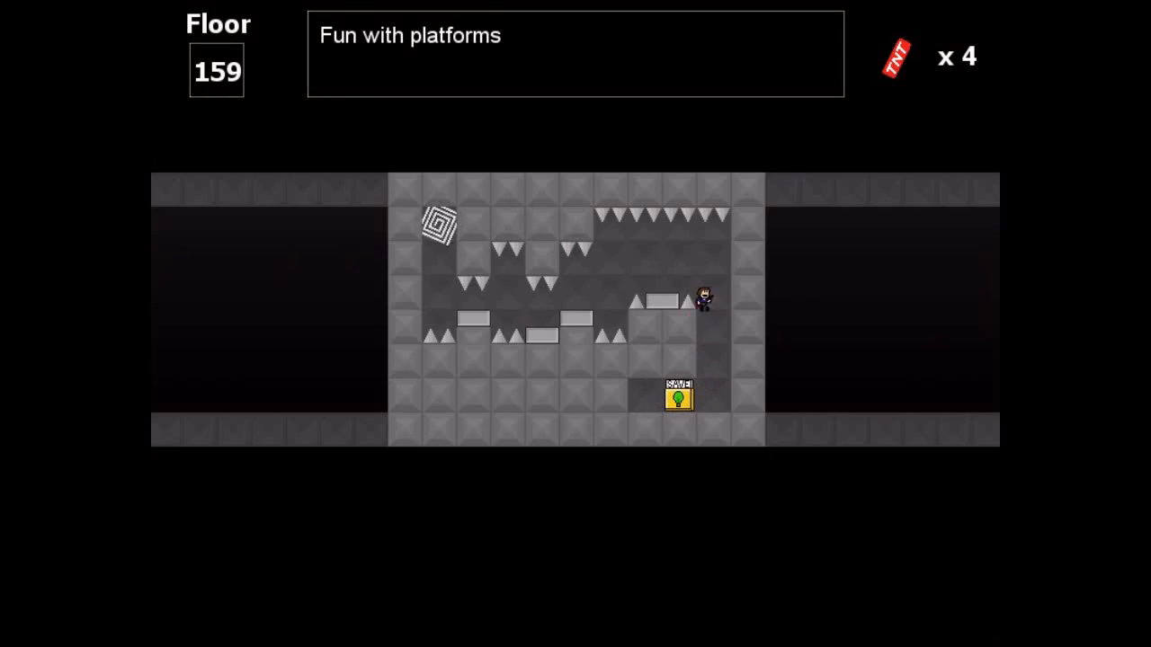
Step: Climb near the spiral, jump across the middle platforms and drop to the chest at bottom right
{"action": "key", "text": "Left"}
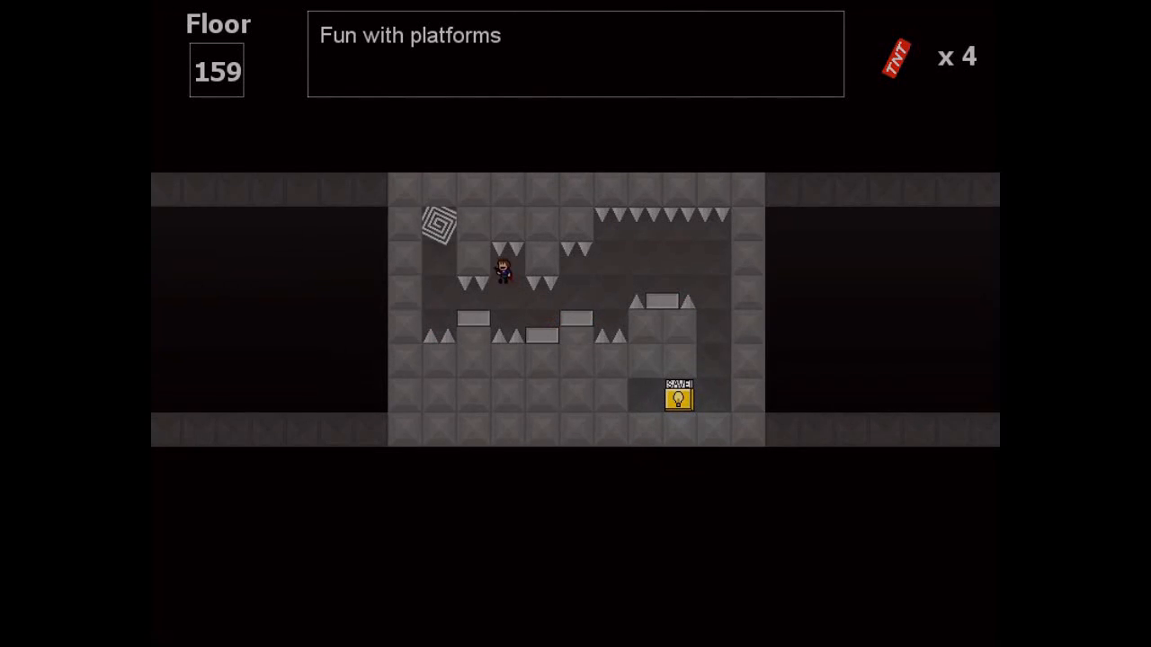
{"action": "key", "text": "Right"}
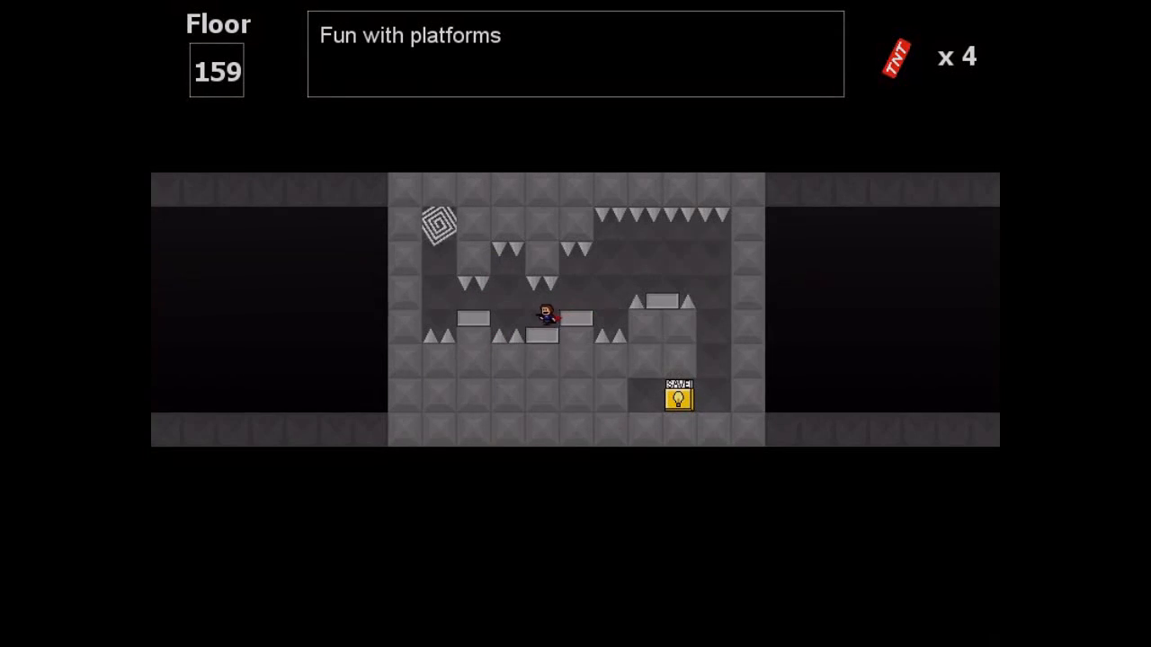
{"action": "key", "text": "right"}
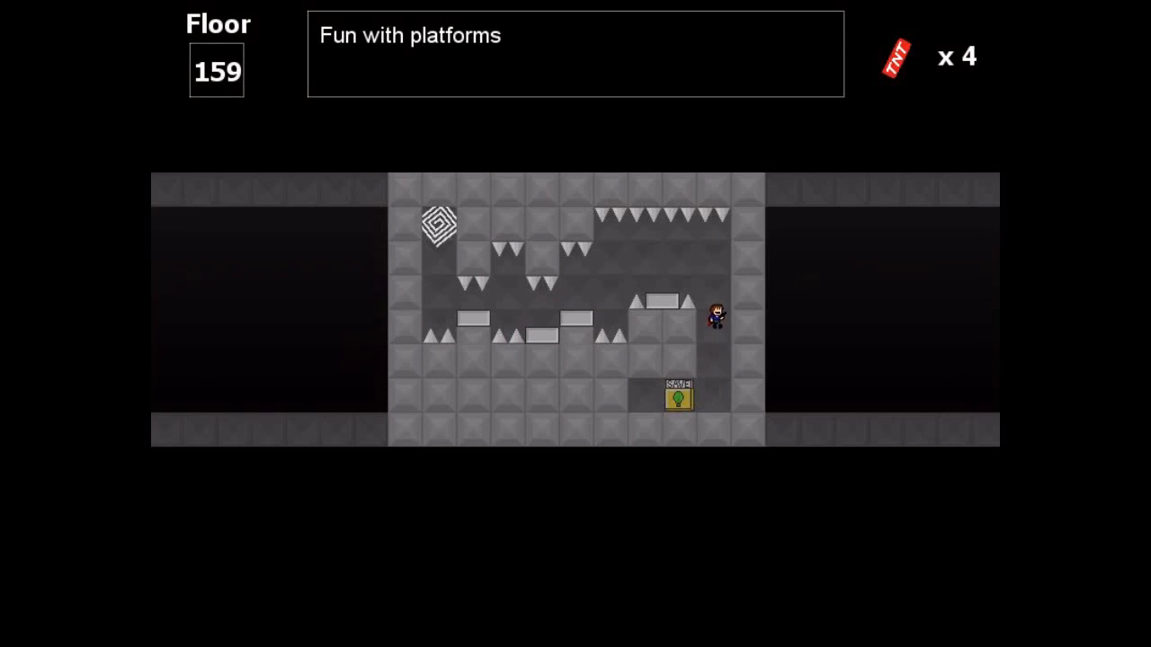
{"action": "key", "text": "Left"}
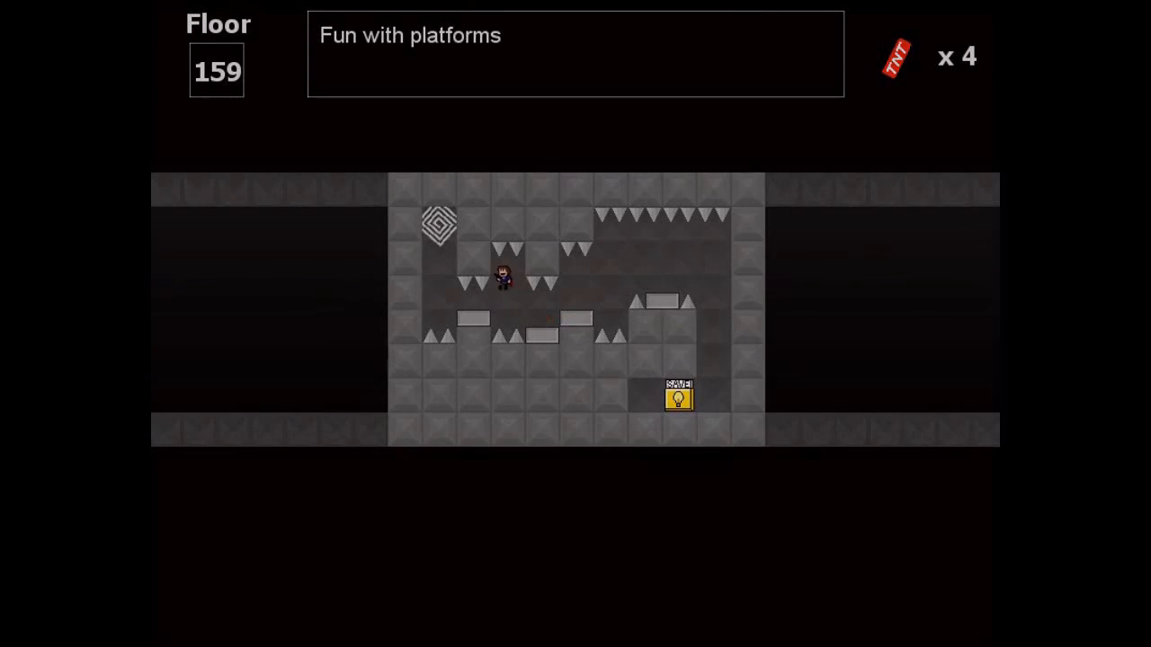
{"action": "key", "text": "right"}
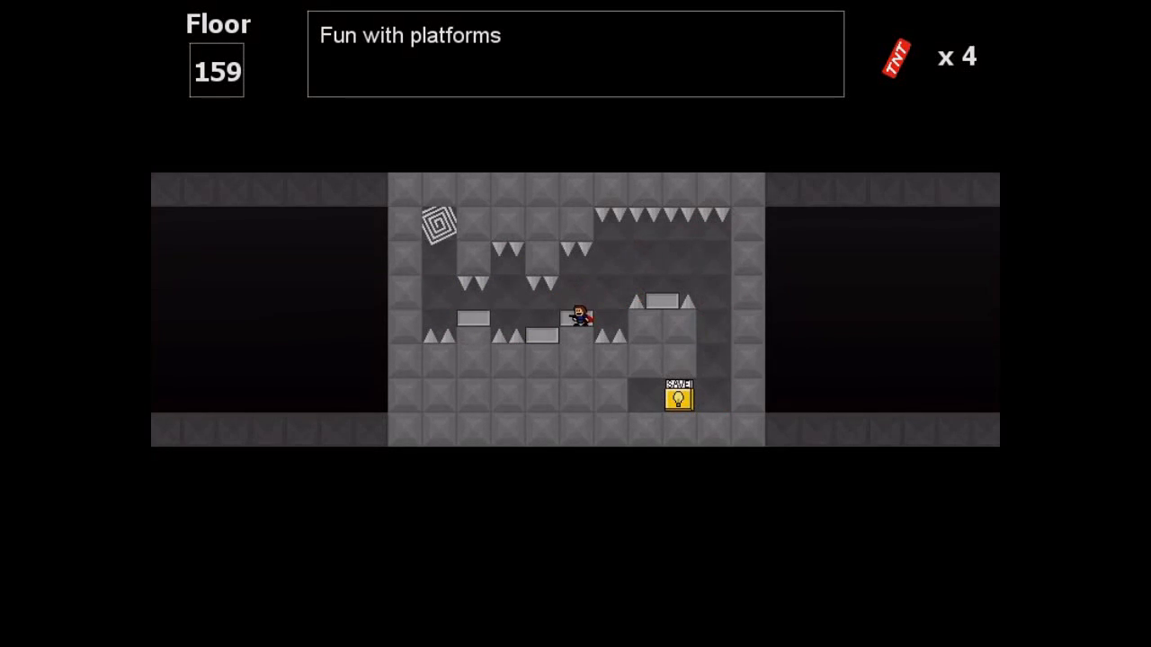
{"action": "key", "text": "Right"}
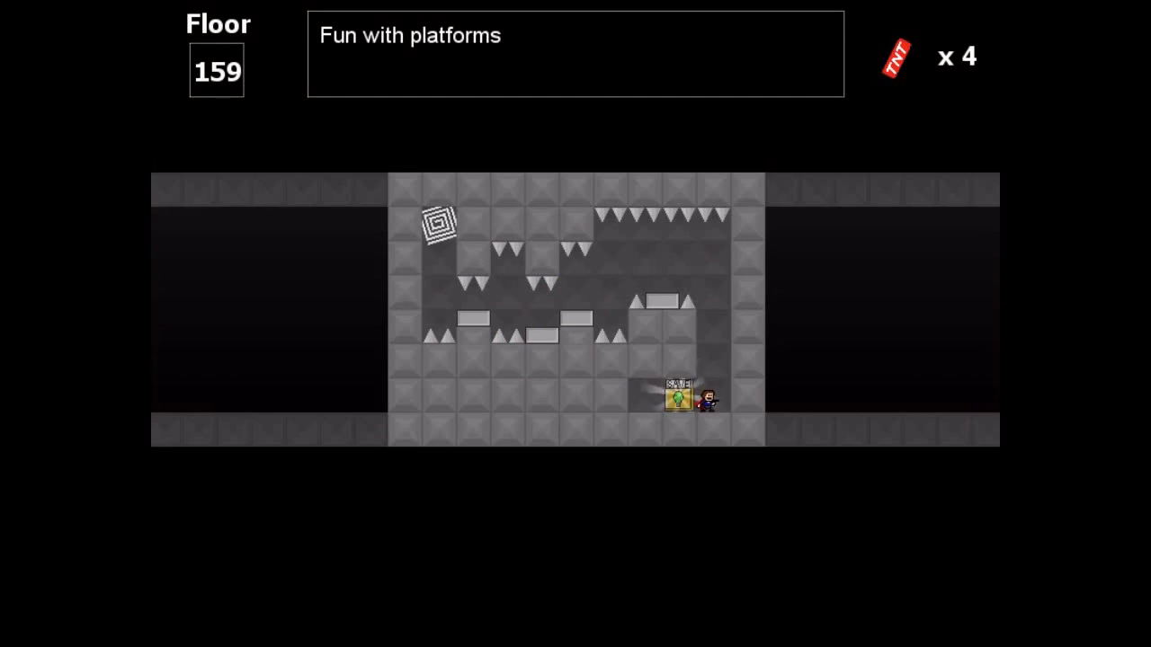